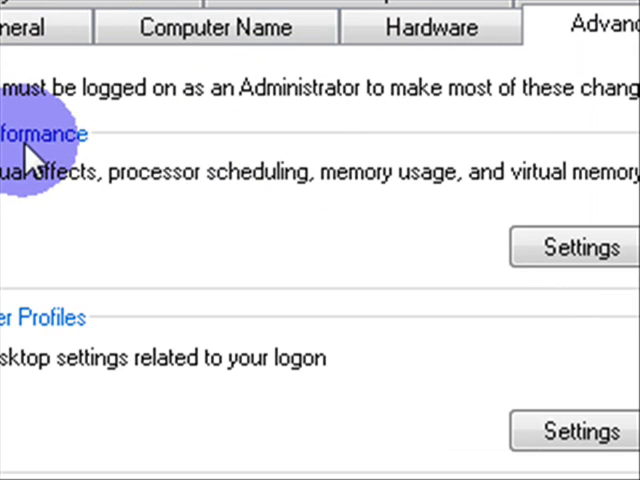
Step: Show the advanced Performance Options with the 3576 MB total paging file size in view
{"action": "left_click", "coordinate": [570, 247]}
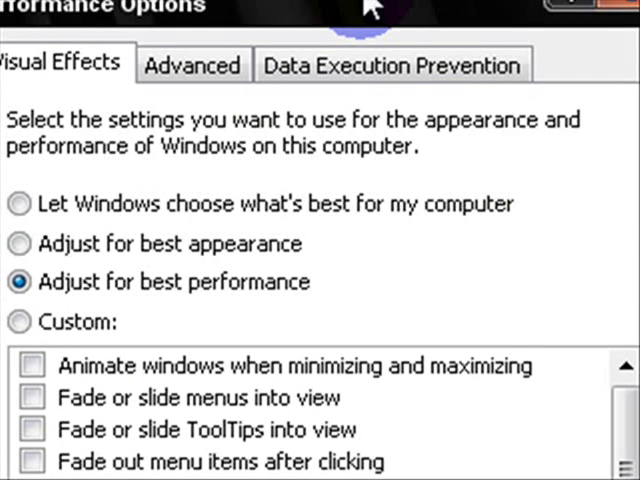
{"action": "left_click", "coordinate": [192, 65]}
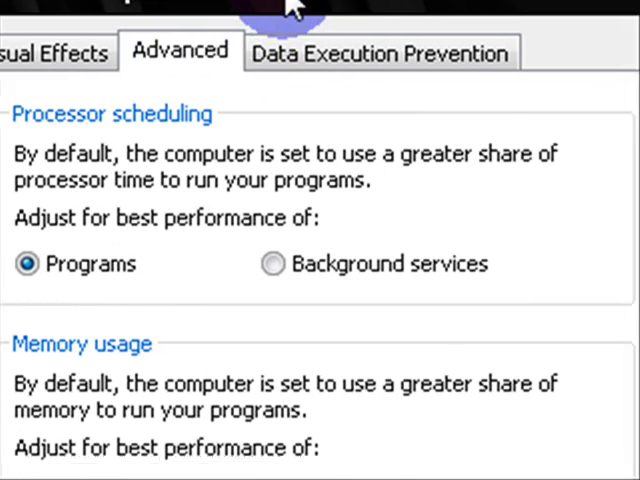
{"action": "scroll", "scroll_direction": "down", "scroll_amount": 3}
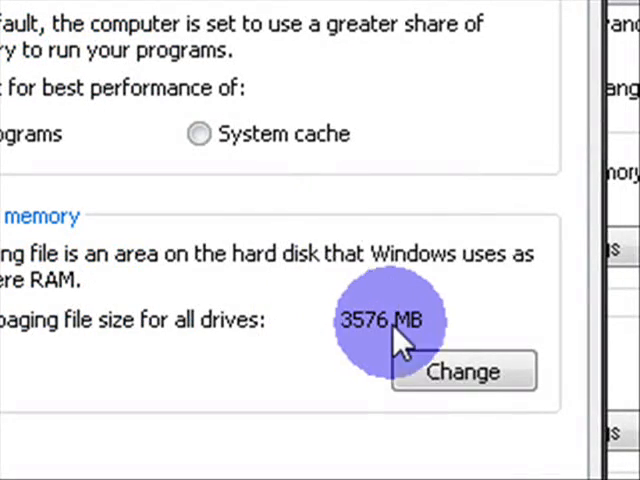
Step: Open the Virtual Memory settings for editing
{"action": "left_click", "coordinate": [463, 371]}
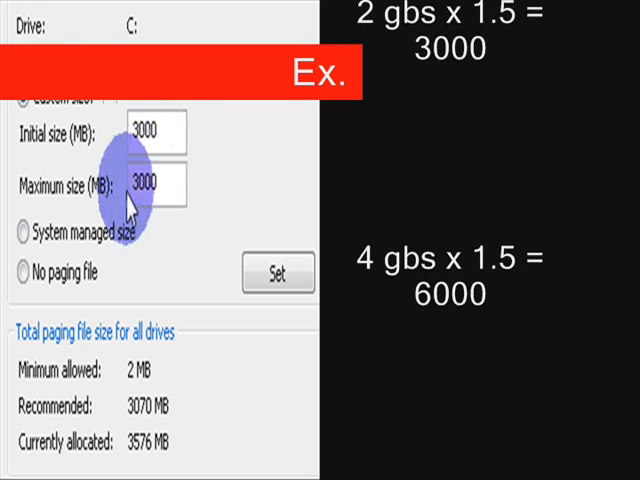
Step: Enter the 3000 MB initial and maximum sizes for drive C: and apply them with Set
{"action": "type", "text": "6000"}
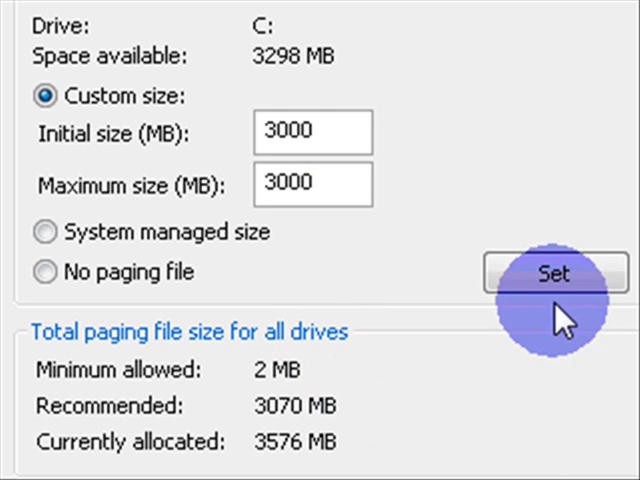
{"action": "left_click", "coordinate": [554, 274]}
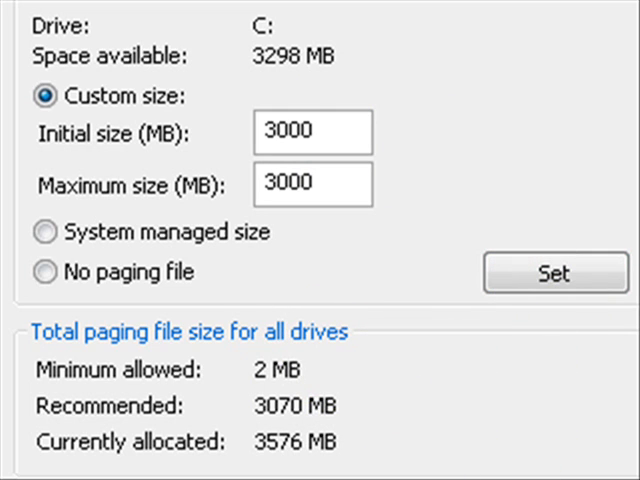